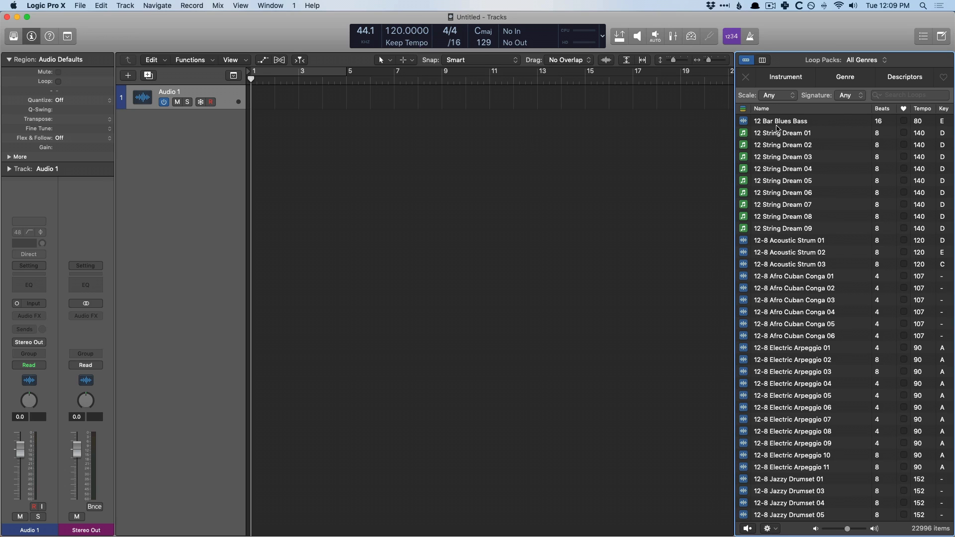
Step: Add the 12 Bar Blues Bass loop as a new track region starting at bar 1
{"action": "left_click_drag", "start_coordinate": [780, 121], "coordinate": [478, 194]}
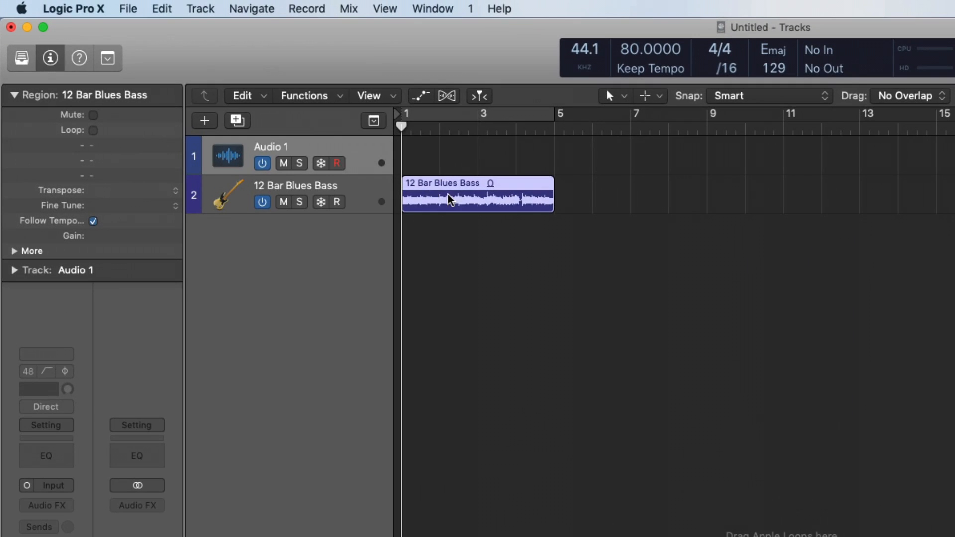
Step: Bring up Normalize Region Gain for the bass region via the Functions menu
{"action": "left_click", "coordinate": [305, 95]}
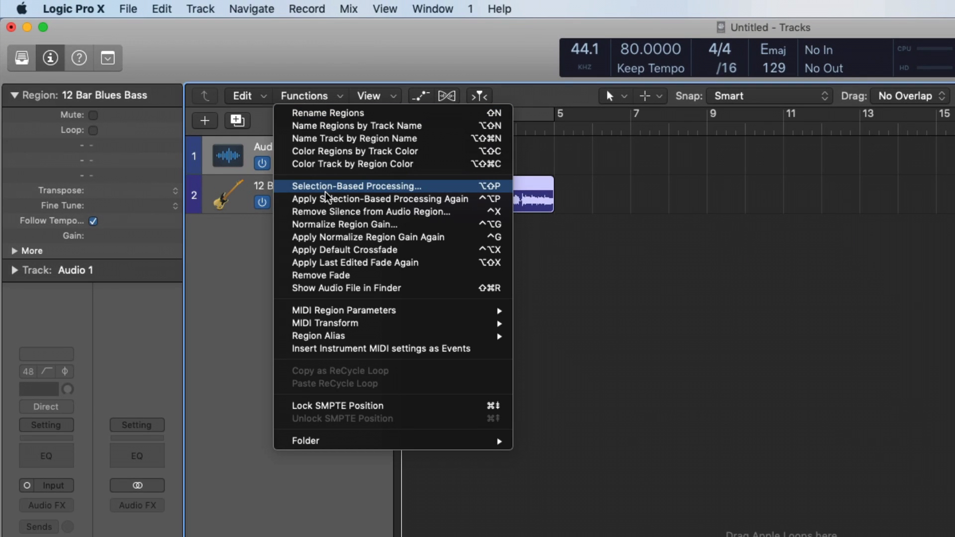
{"action": "mouse_move", "coordinate": [336, 225]}
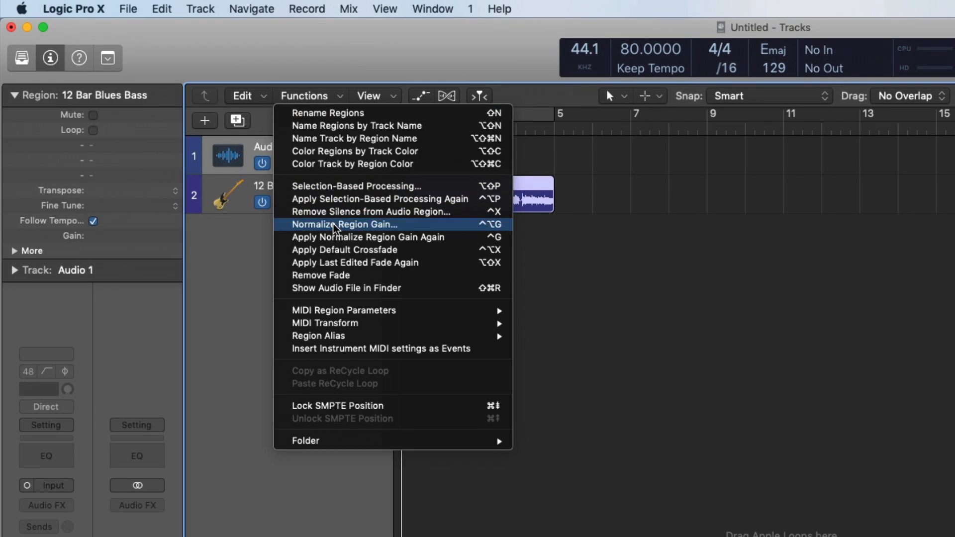
{"action": "left_click", "coordinate": [345, 225]}
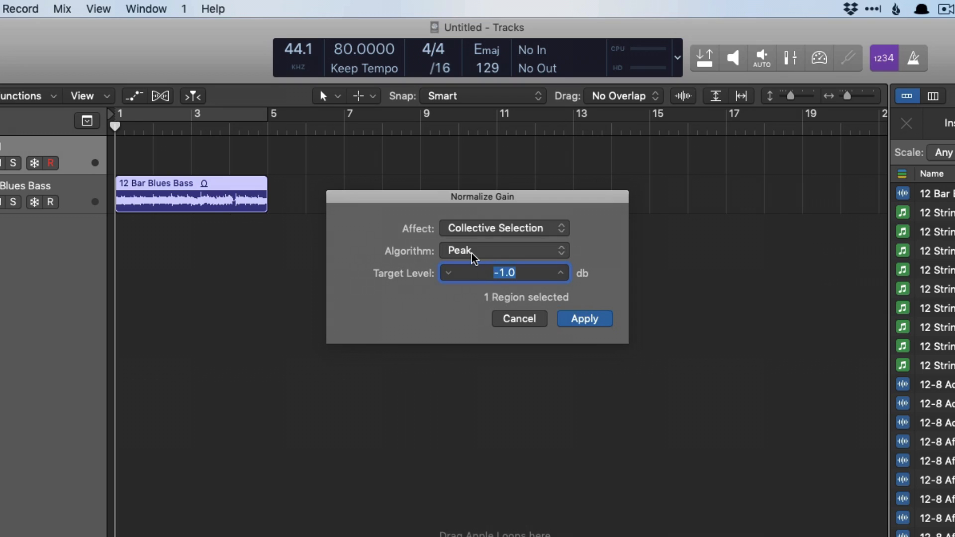
Step: Normalize the bass region with the Loudness algorithm at a -30 LUFS target
{"action": "left_click", "coordinate": [503, 251]}
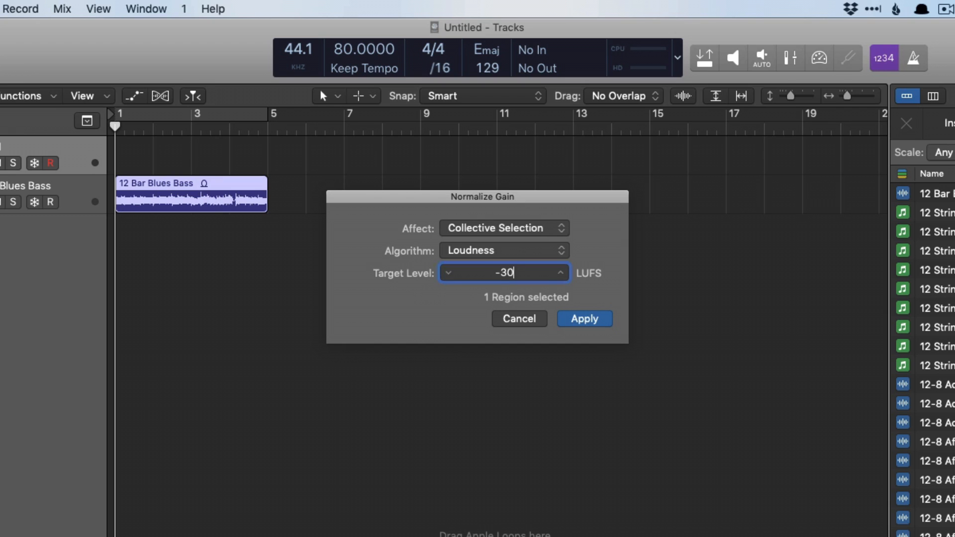
{"action": "left_click", "coordinate": [584, 318]}
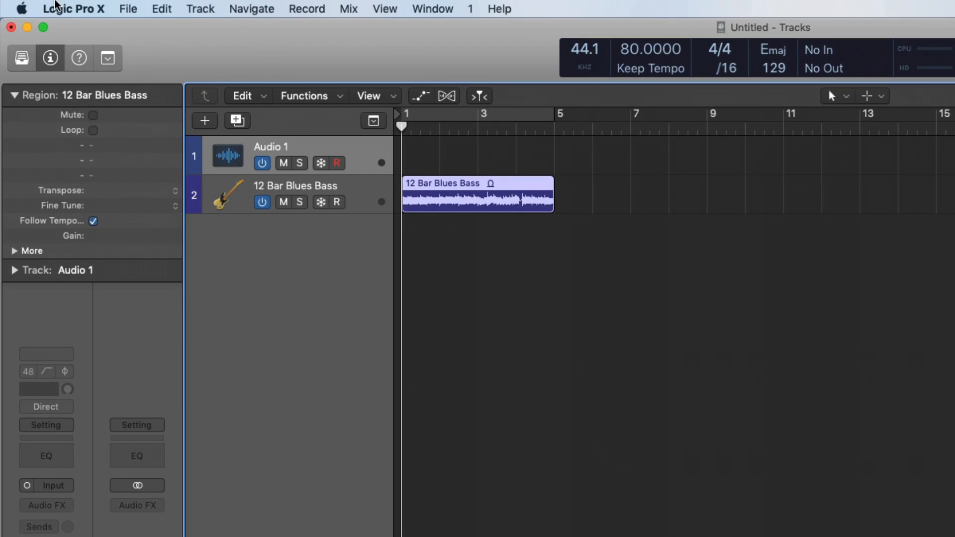
Step: Reach the Advanced Tools pane of Logic Pro X Preferences
{"action": "left_click", "coordinate": [74, 8]}
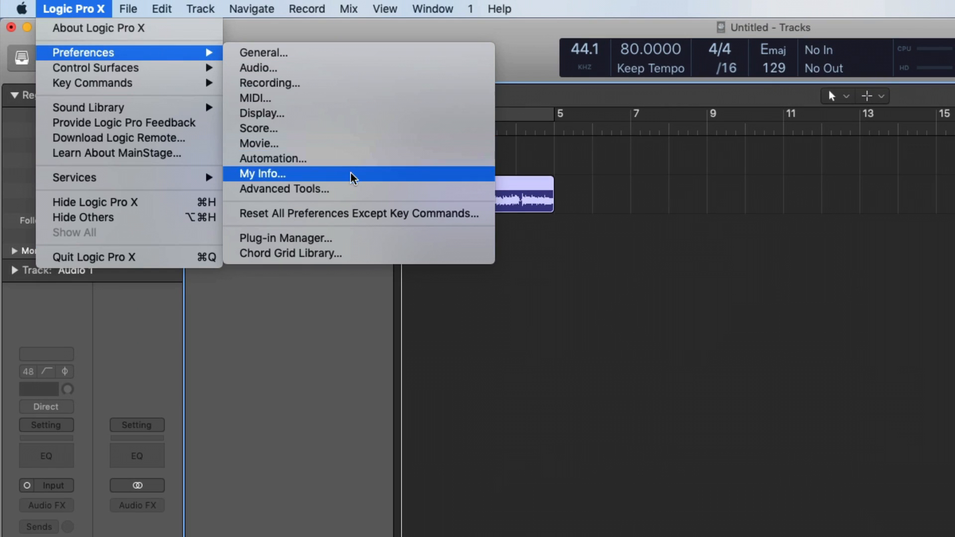
{"action": "left_click", "coordinate": [283, 189]}
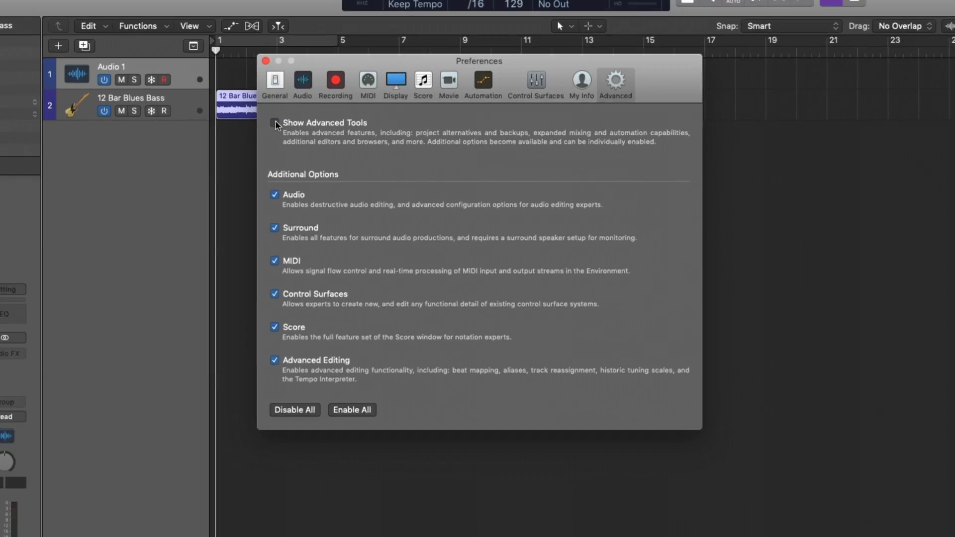
Step: Tick Show Advanced Tools so all extra advanced options are enabled
{"action": "left_click", "coordinate": [275, 123]}
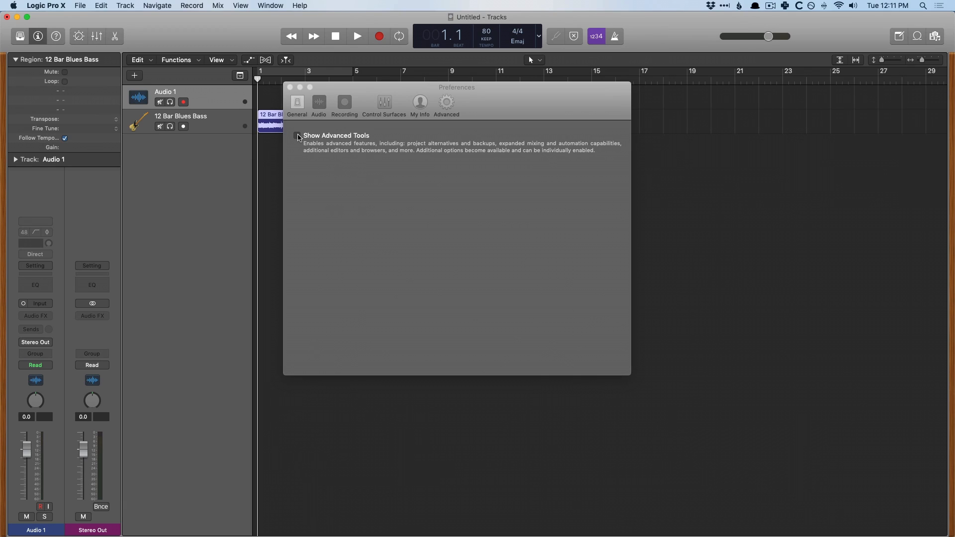
{"action": "left_click", "coordinate": [297, 135]}
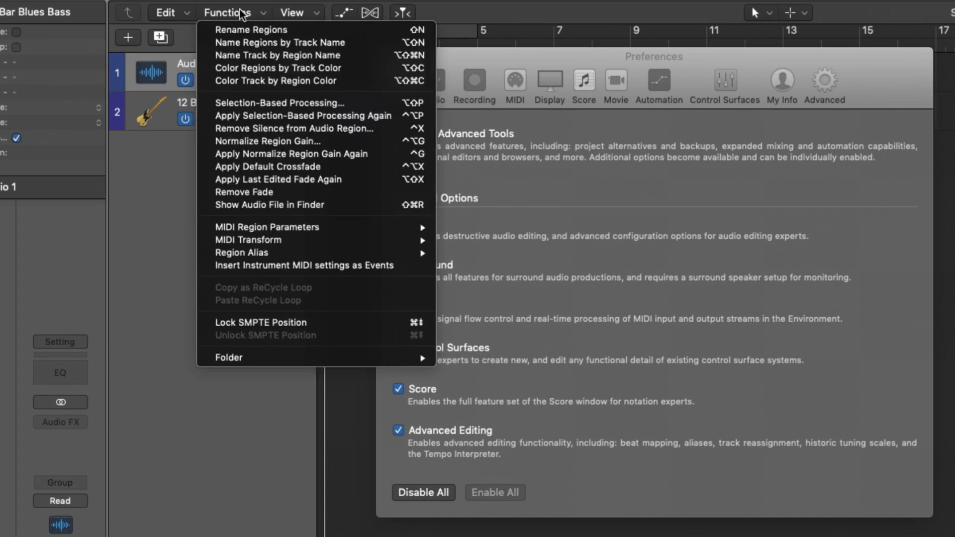
{"action": "mouse_move", "coordinate": [588, 451]}
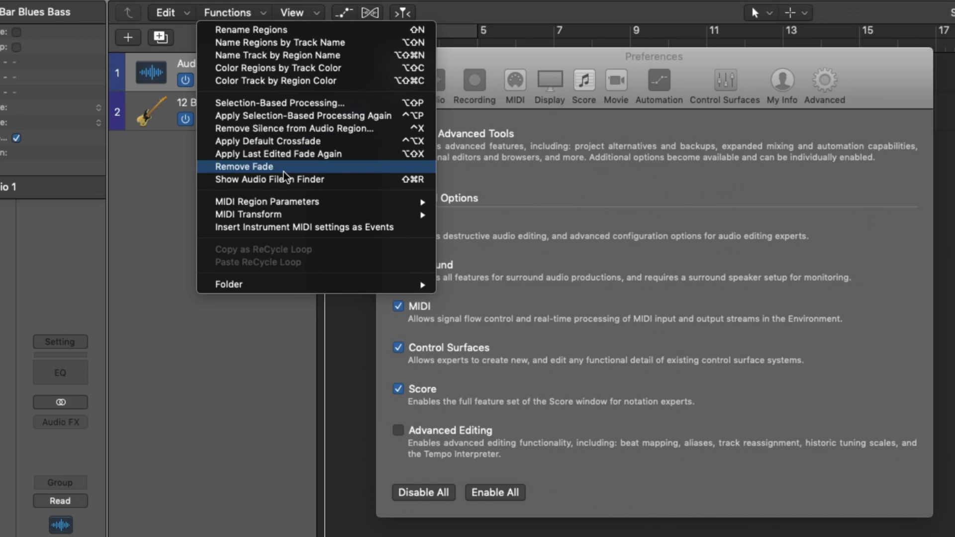
{"action": "left_click", "coordinate": [396, 430]}
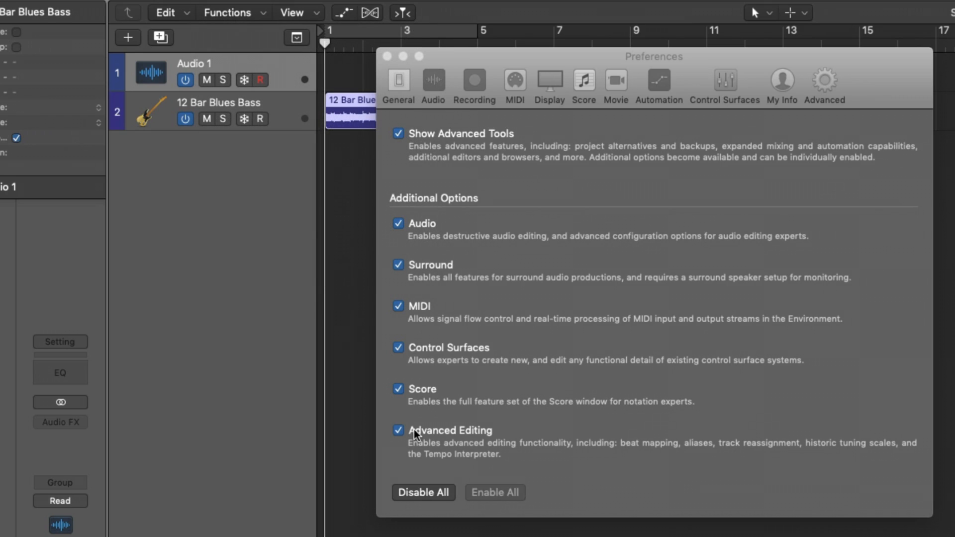
{"action": "mouse_move", "coordinate": [489, 457]}
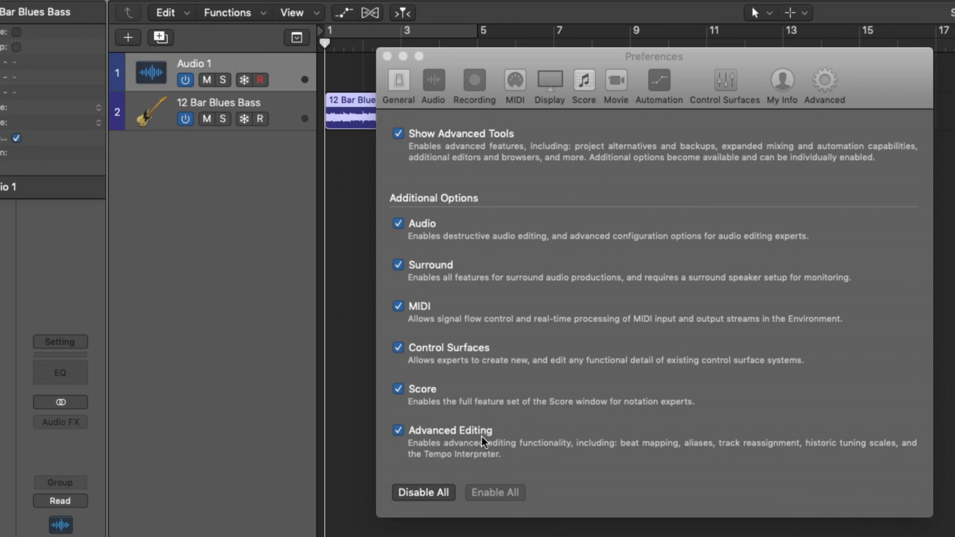